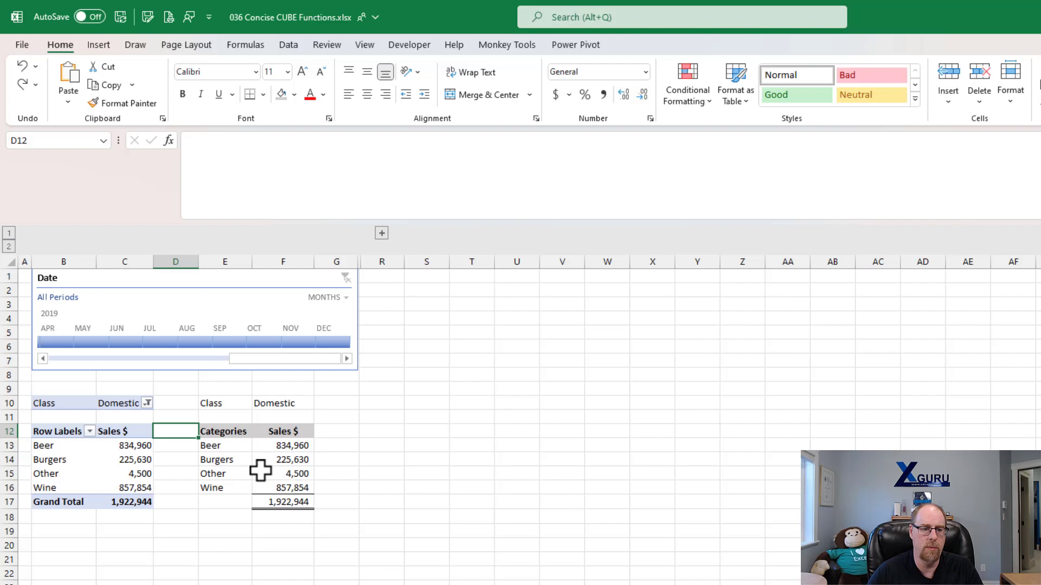
# Step: Convert the Domestic sales pivot to CUBE formulas via OLAP Tools, keeping report filters included
pyautogui.click(123, 446)
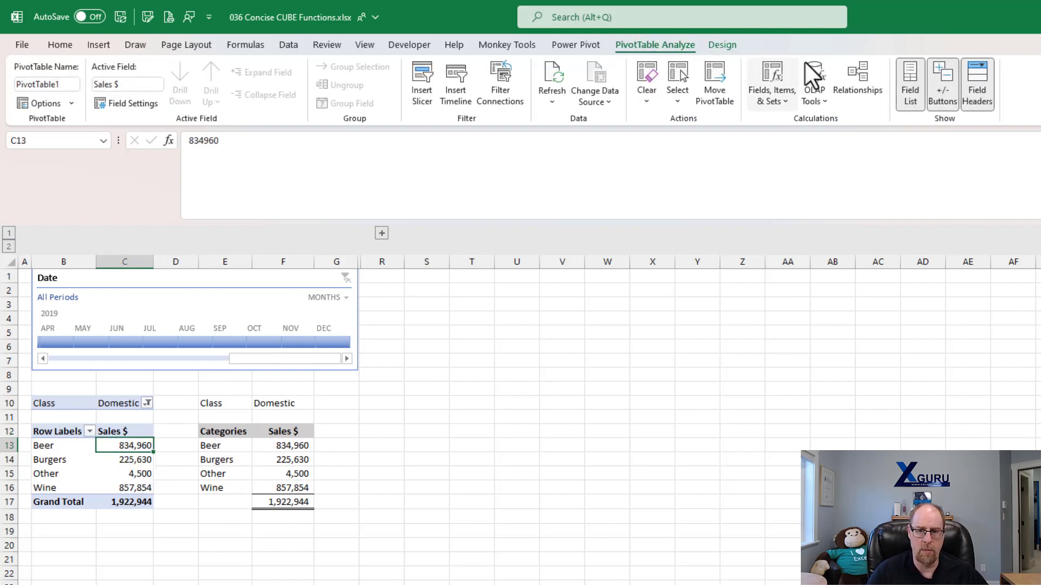
pyautogui.click(814, 83)
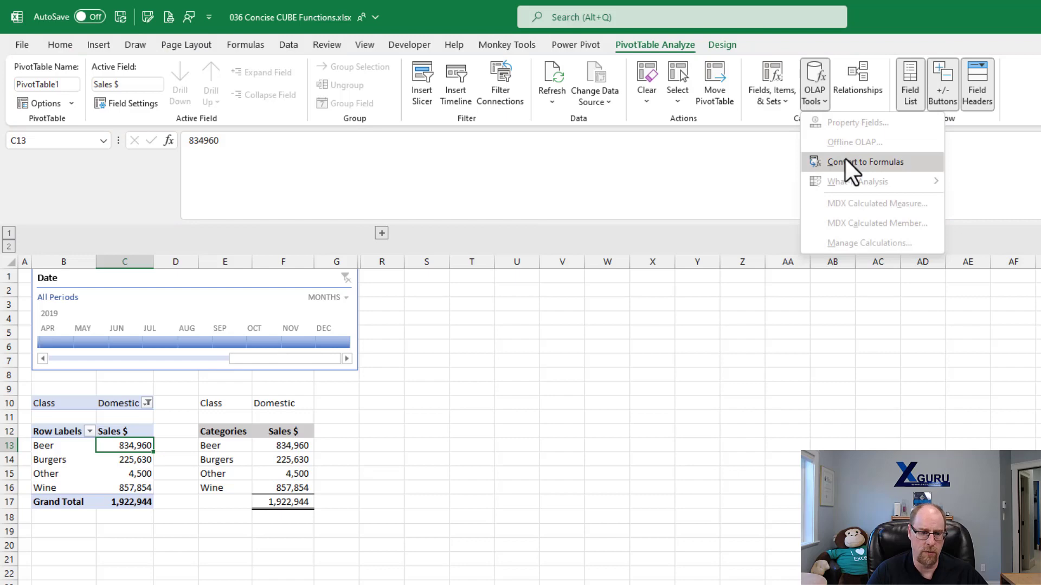
pyautogui.click(864, 162)
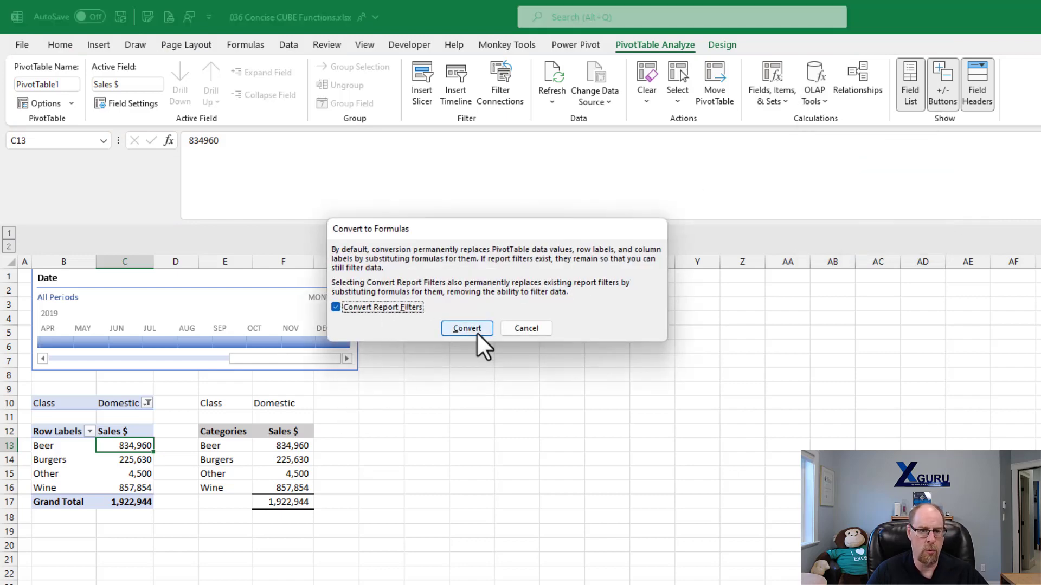
pyautogui.click(466, 327)
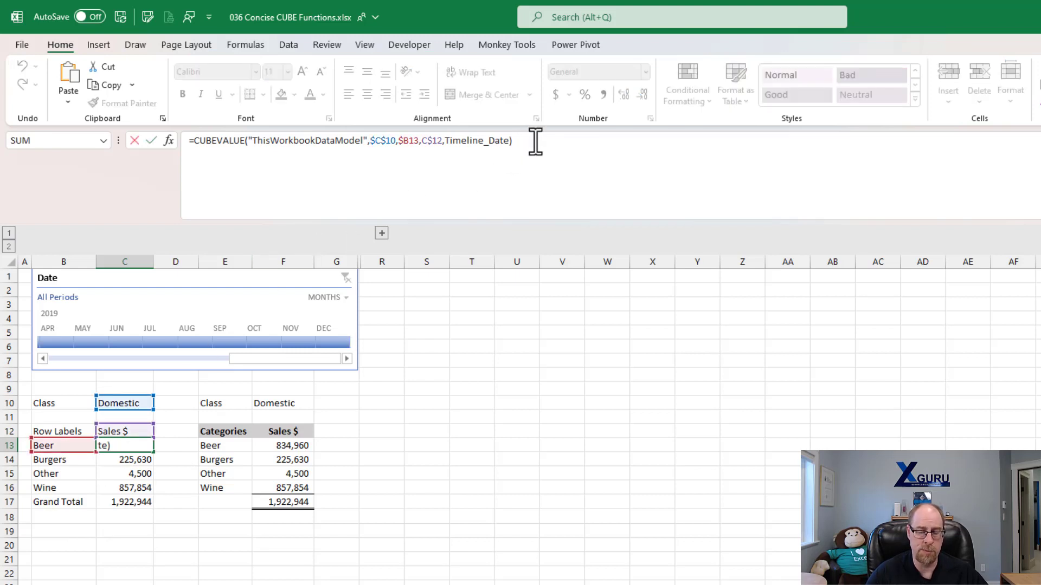
pyautogui.moveTo(250, 360)
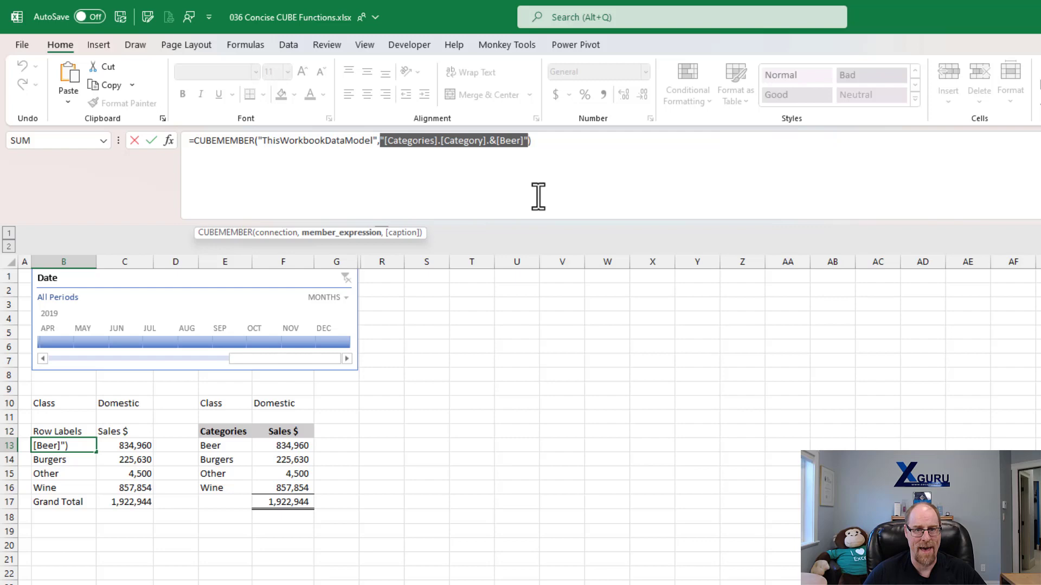
pyautogui.press('Return')
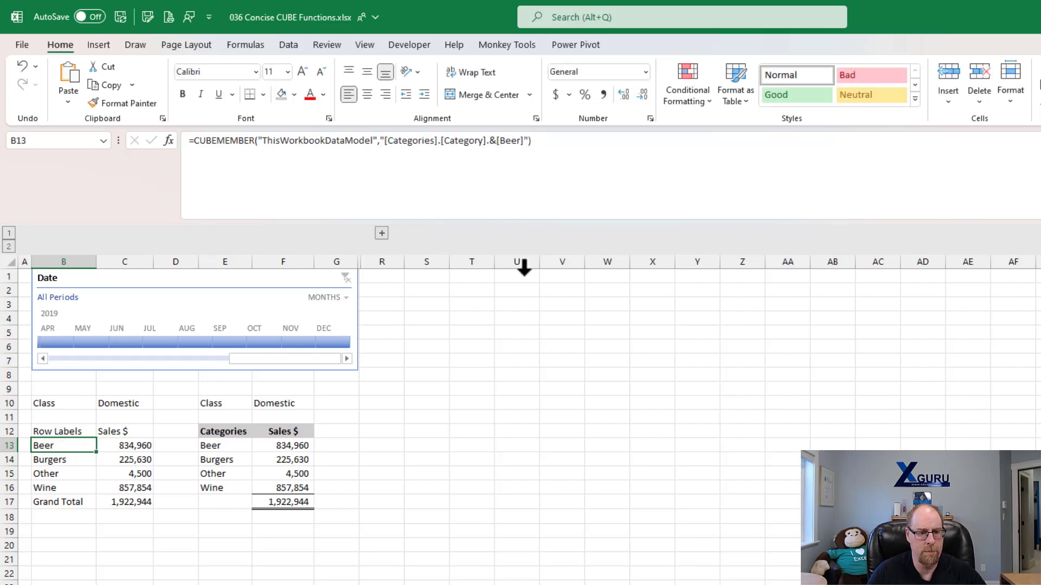
# Step: Select the Beer sales CUBEVALUE formula in F13 to shorten its measure reference
pyautogui.click(282, 445)
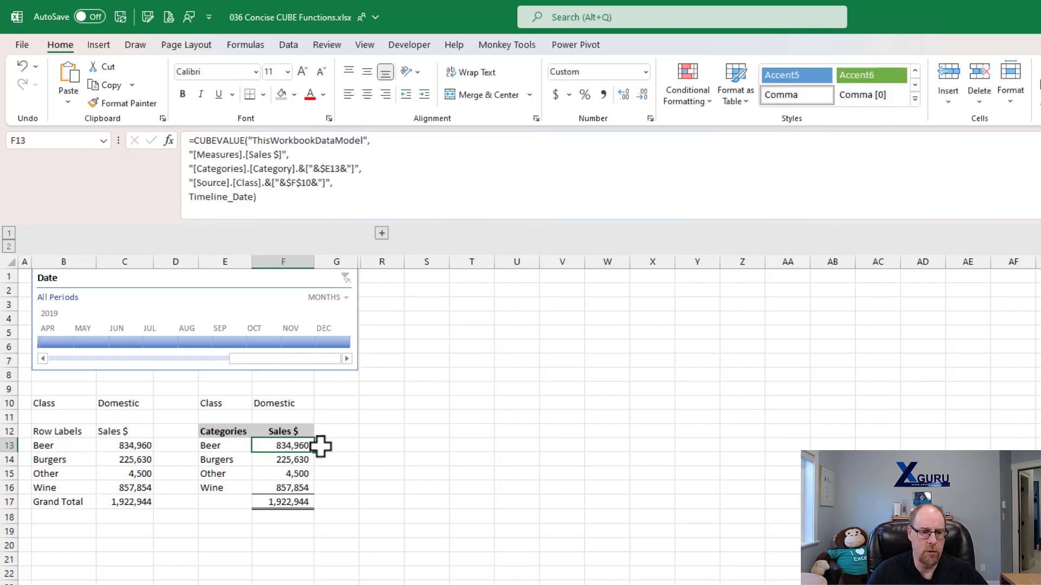
pyautogui.moveTo(386, 449)
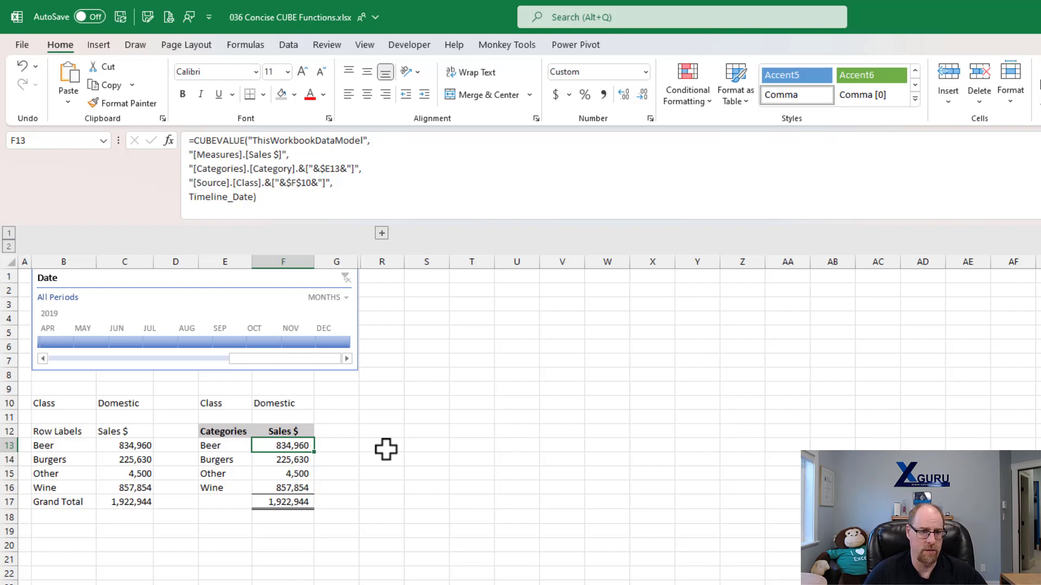
pyautogui.moveTo(359, 199)
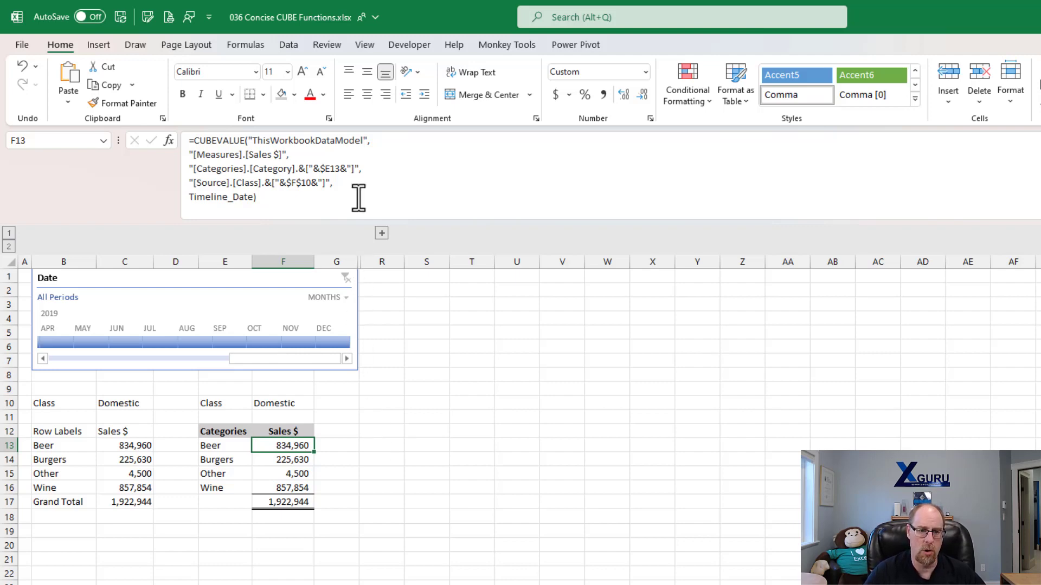
pyautogui.moveTo(250, 188)
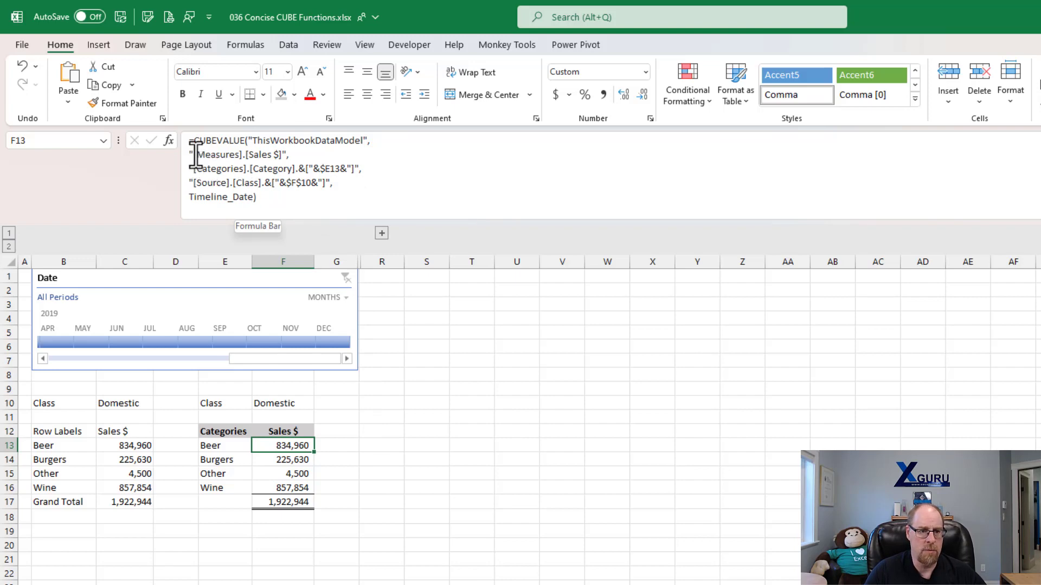
pyautogui.moveTo(278, 444)
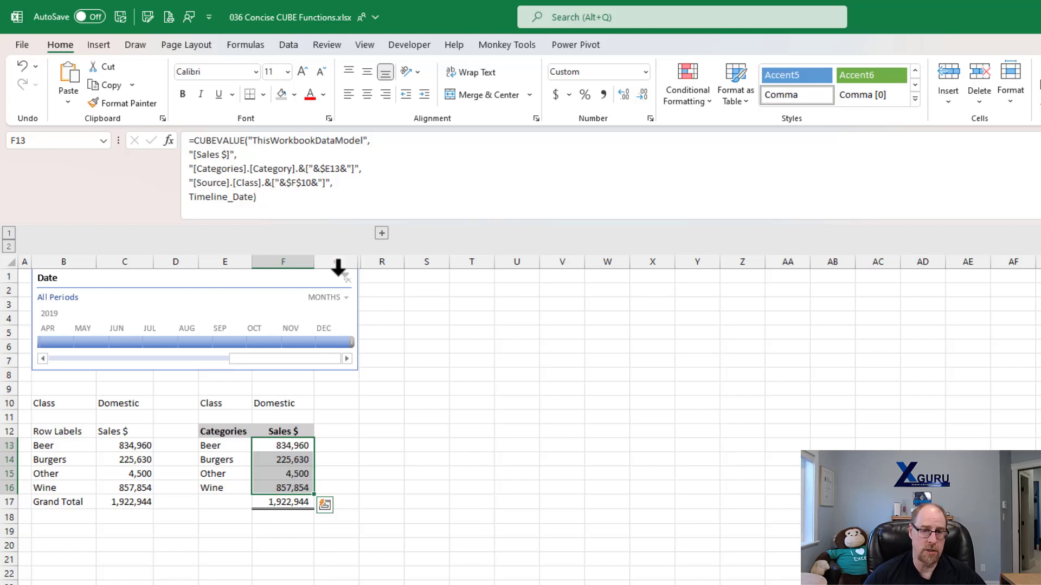
pyautogui.moveTo(322, 242)
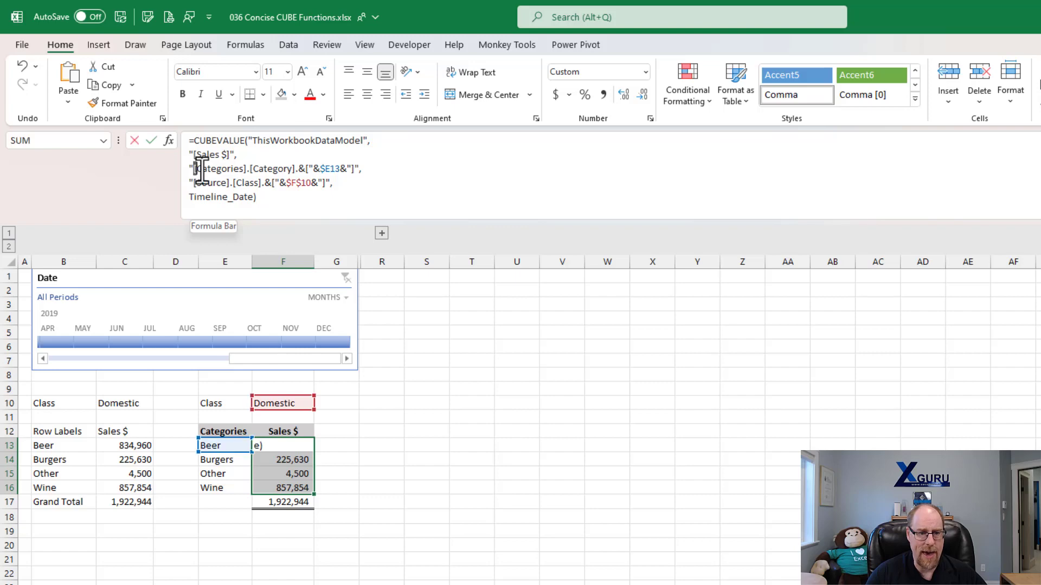
# Step: Remove the Categories table name from the F13 category reference, leaving just [Category]
pyautogui.doubleClick(220, 169)
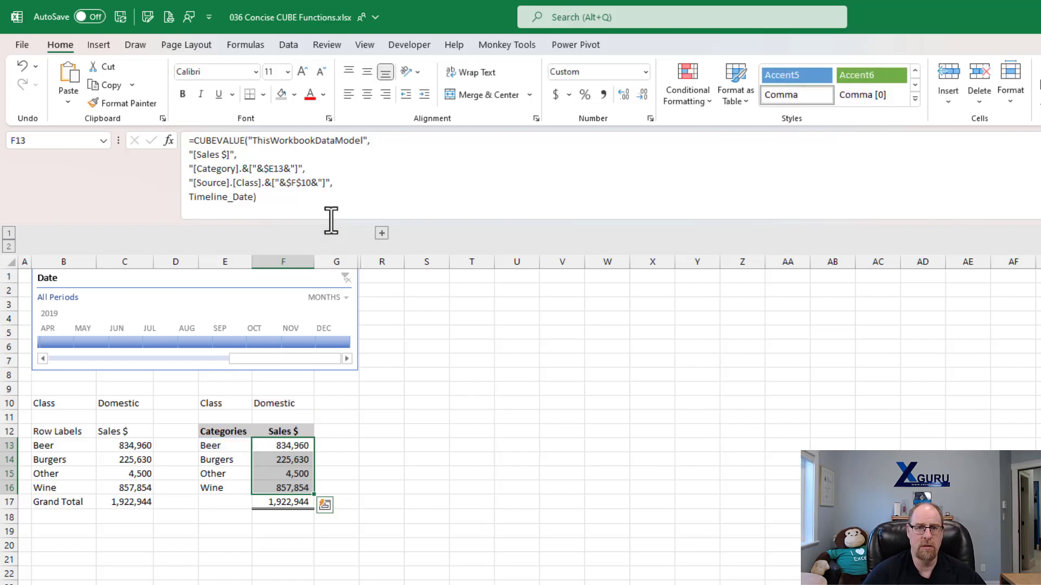
pyautogui.moveTo(257, 207)
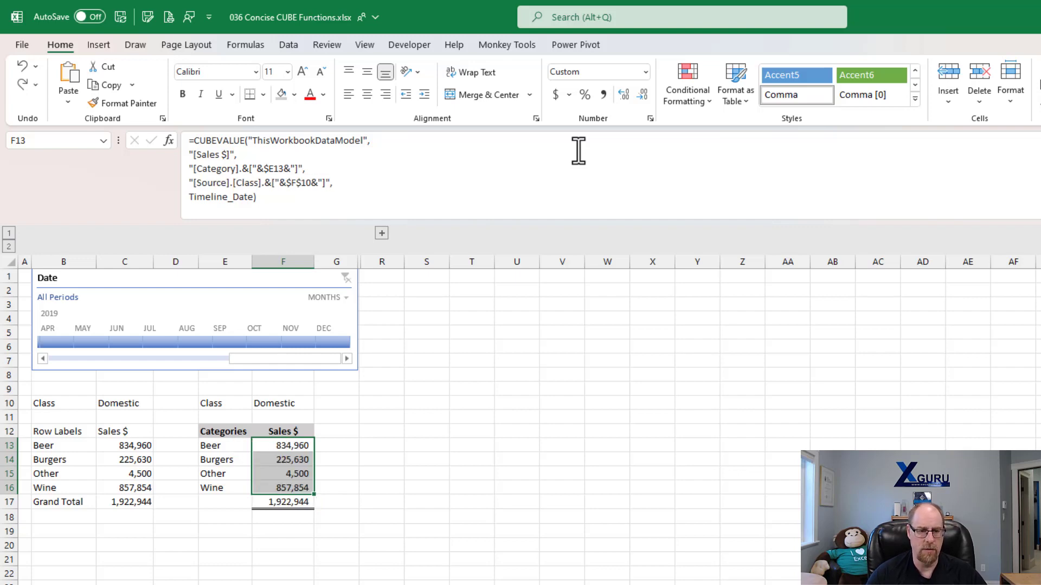
pyautogui.click(150, 342)
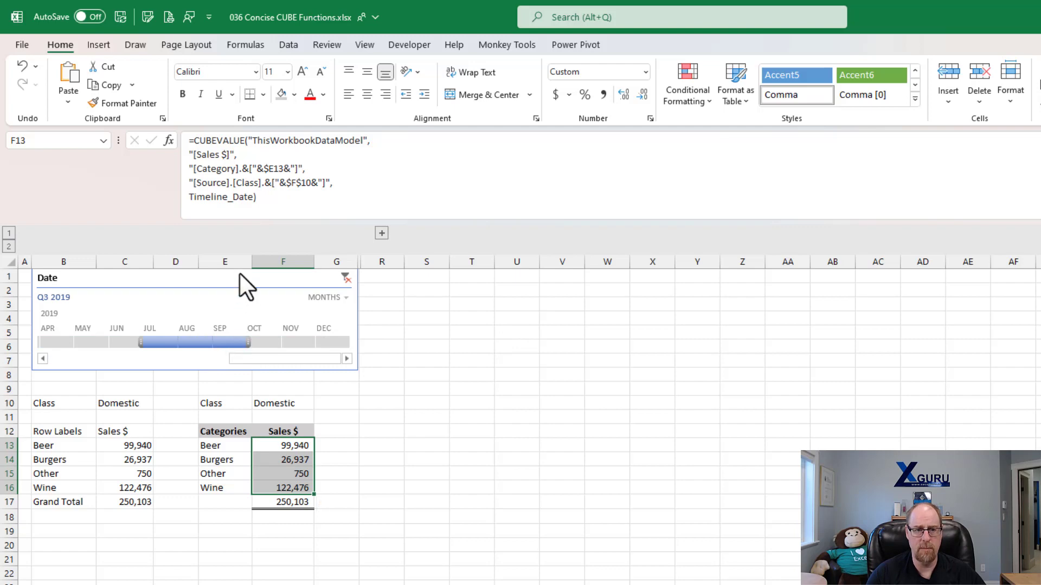
pyautogui.moveTo(245, 169)
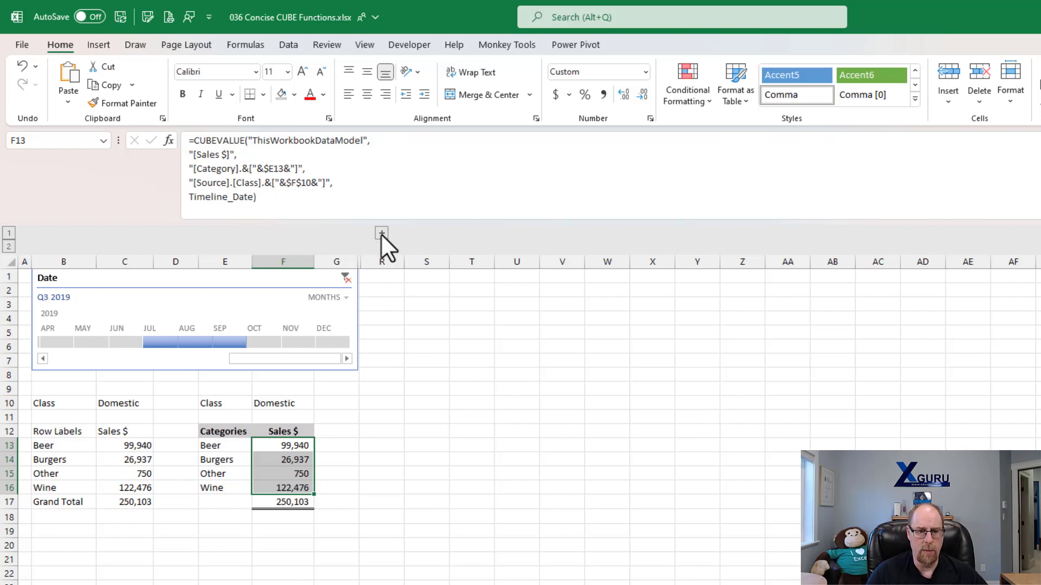
# Step: Expand the grouped outline to reveal the data model diagram beside the sheet
pyautogui.click(380, 233)
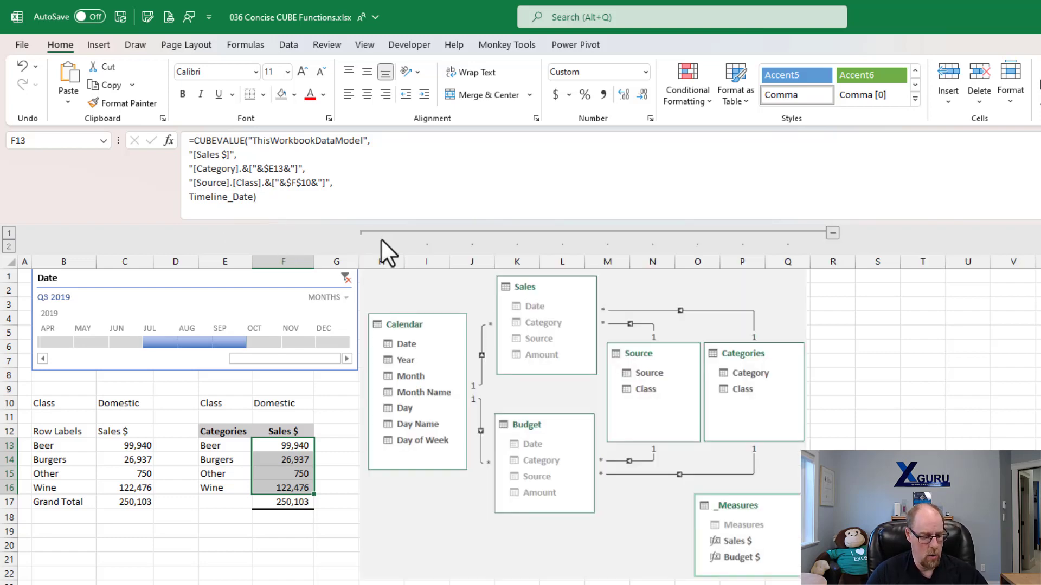